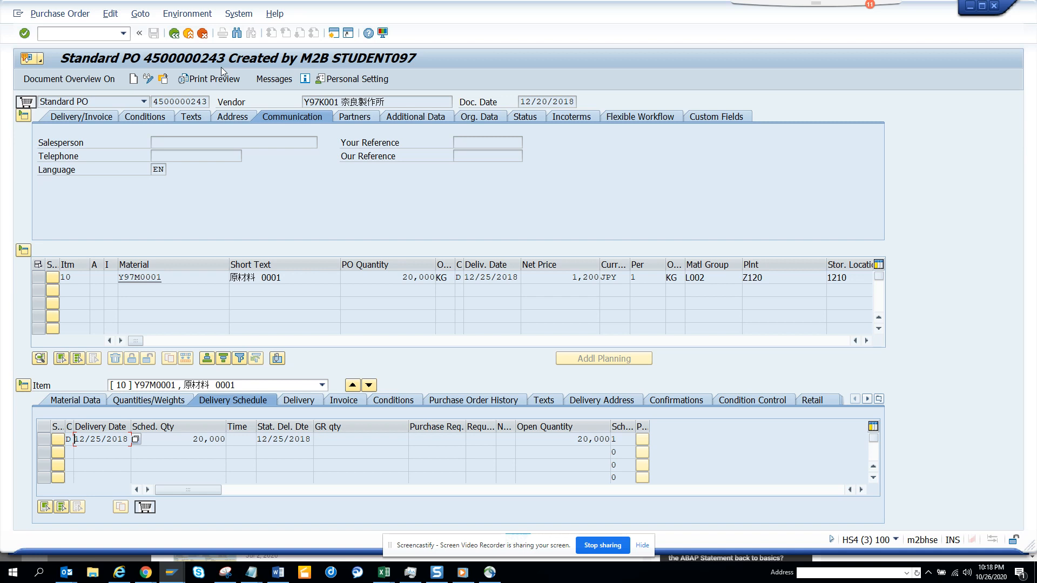
# Start transaction ME2 via /nme2 to reach the purchase order screen
pyautogui.click(78, 34)
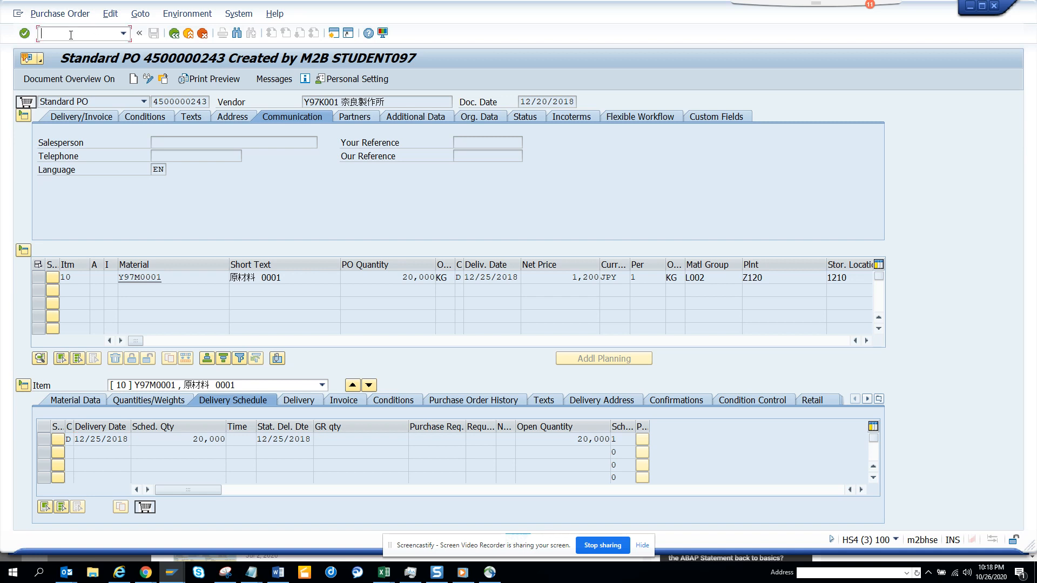
pyautogui.write('/nme2')
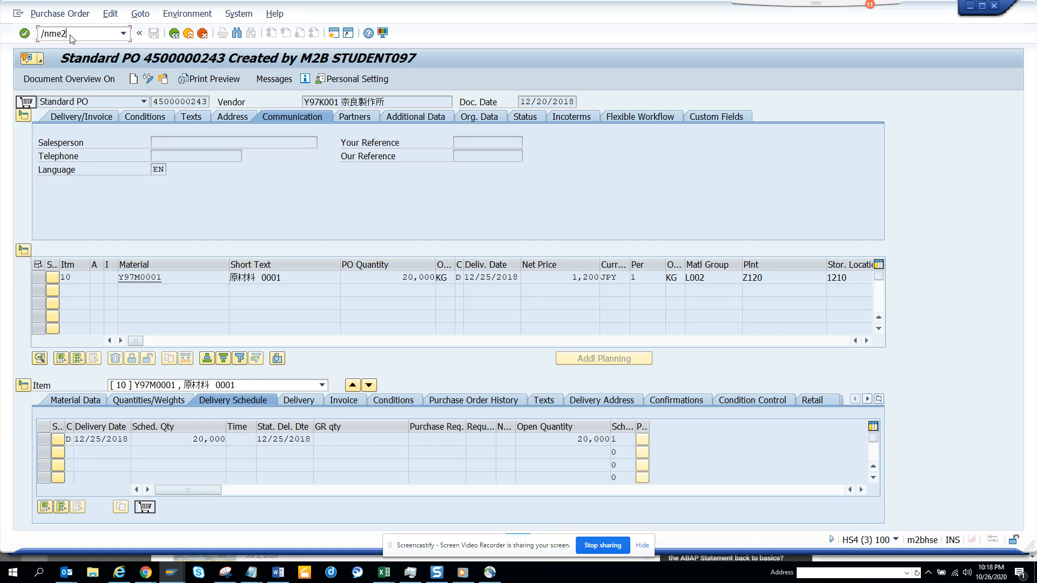
pyautogui.press('Enter')
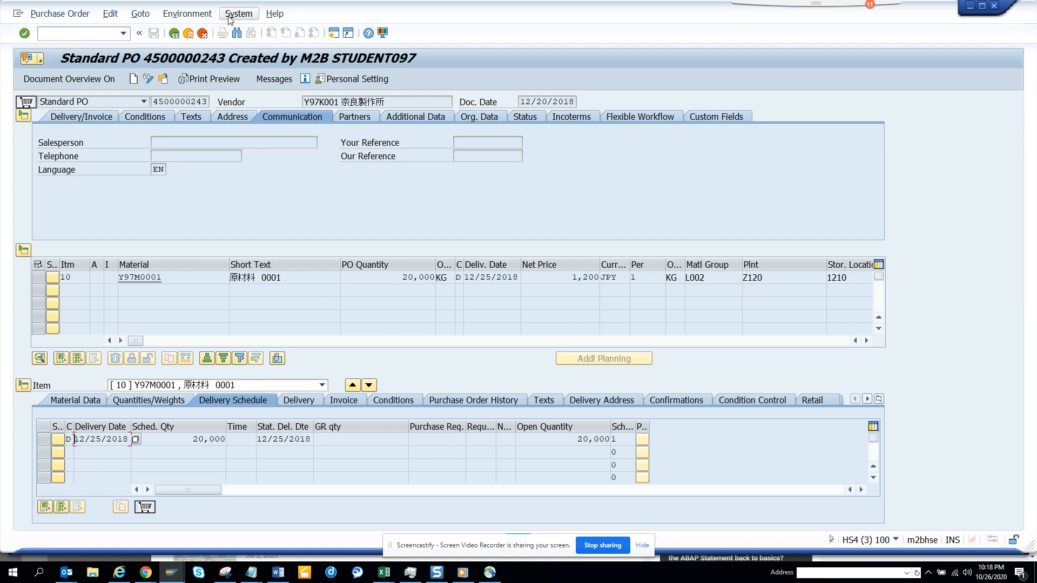
# Go from System > Status to the SAPLMEGUI source and switch it into enhancement mode
pyautogui.click(238, 13)
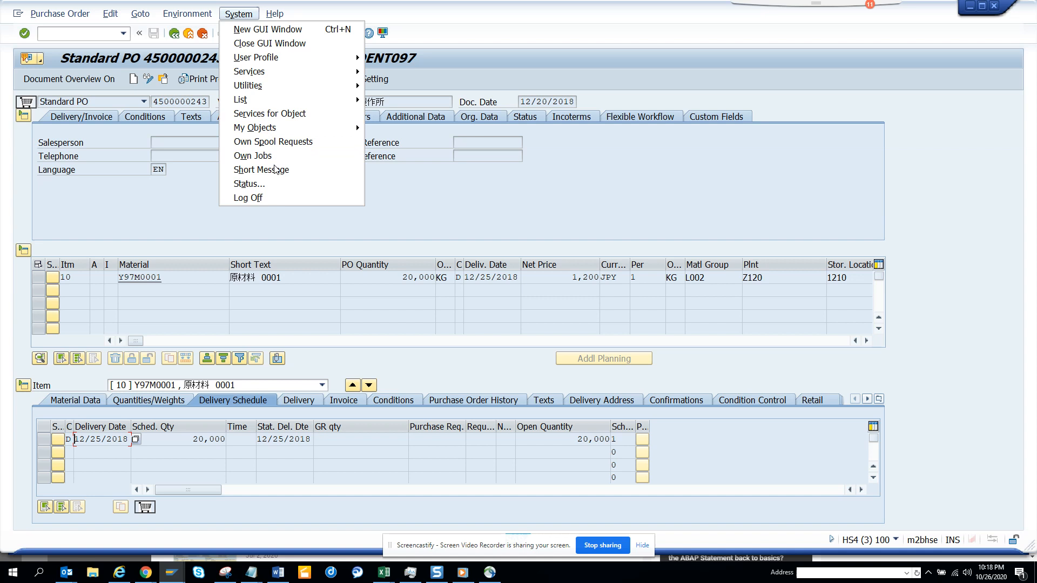
pyautogui.click(221, 223)
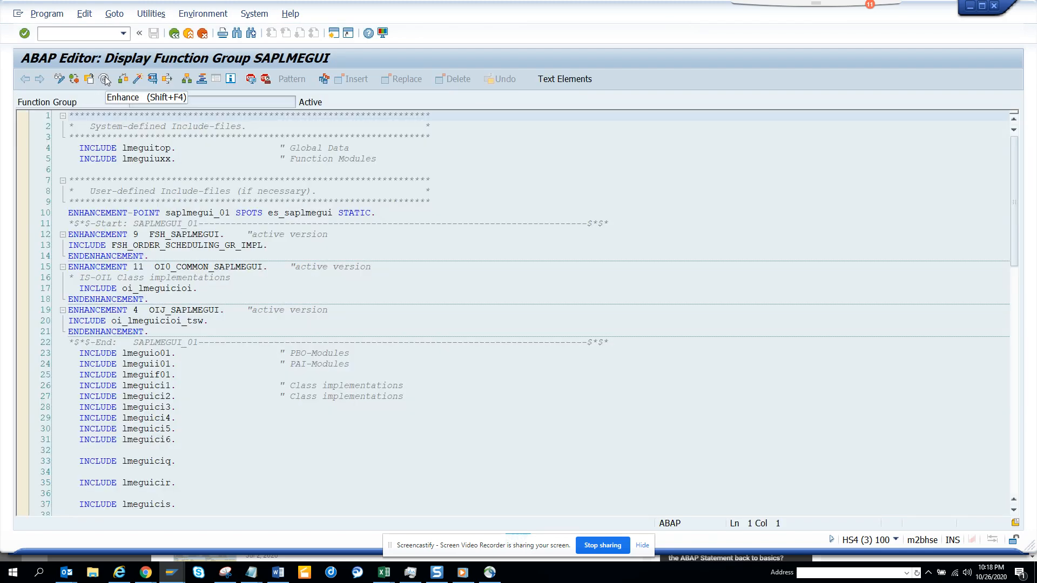
pyautogui.click(105, 79)
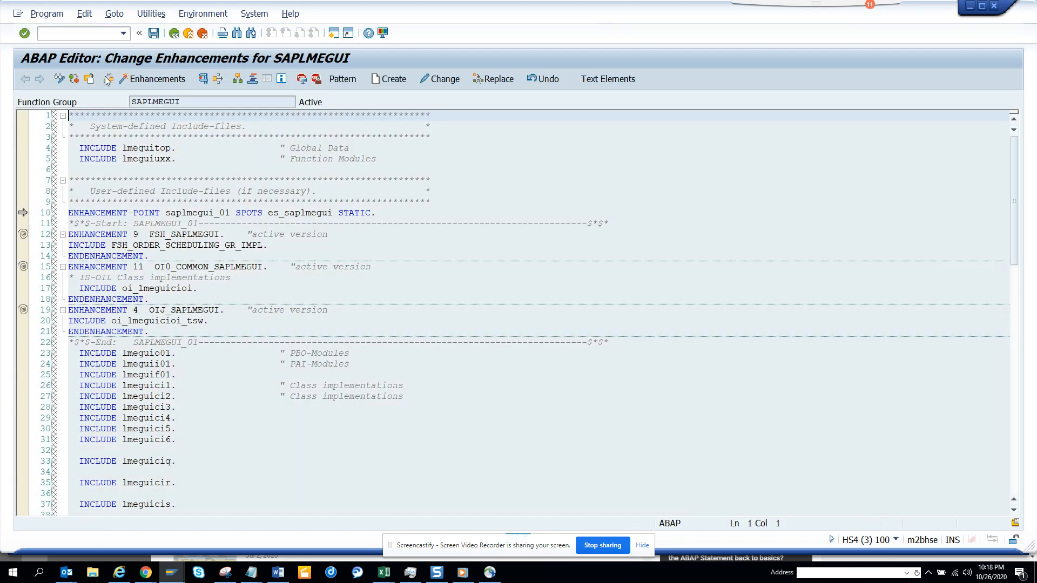
# Show implicit enhancement options in the code and select the ENHANCEMENT 9 block
pyautogui.click(84, 13)
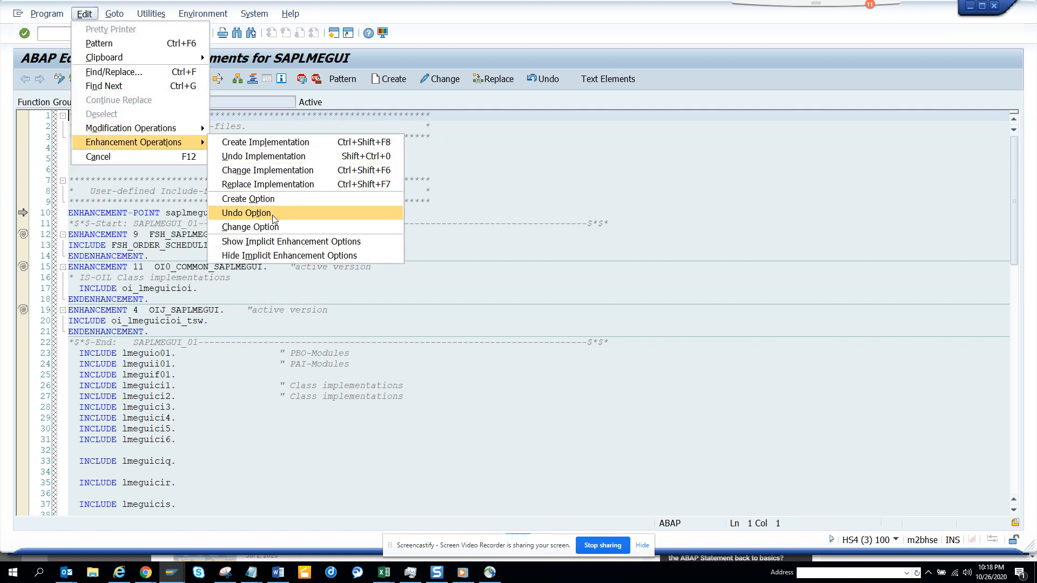
pyautogui.click(291, 241)
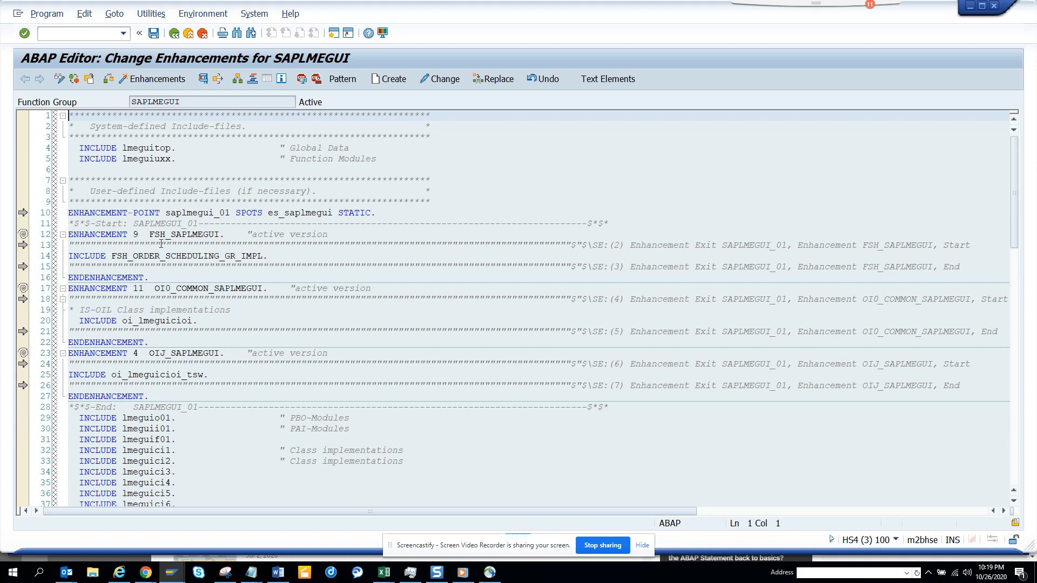
pyautogui.click(161, 246)
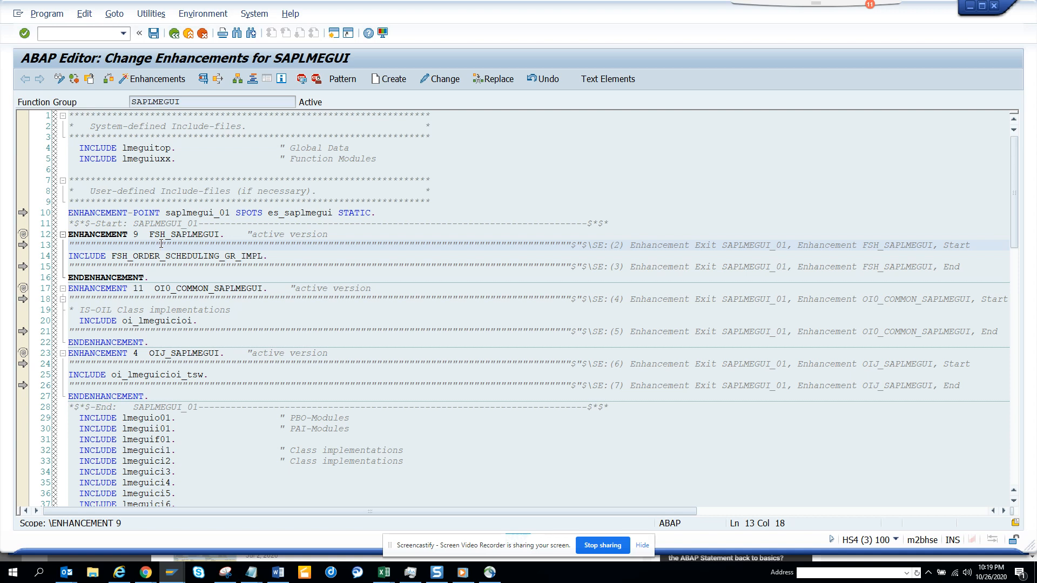
pyautogui.rightClick(161, 243)
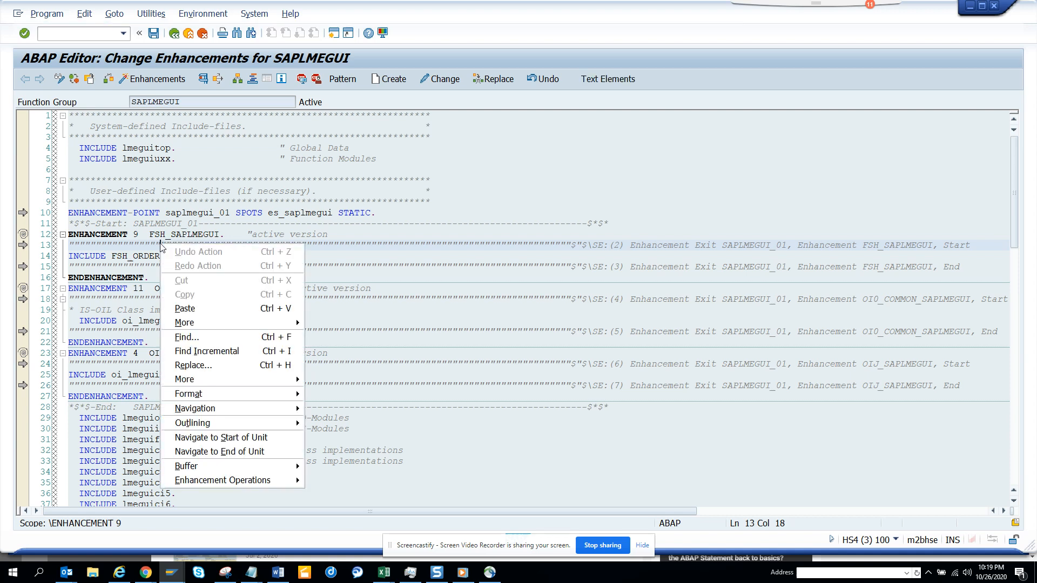
pyautogui.moveTo(223, 480)
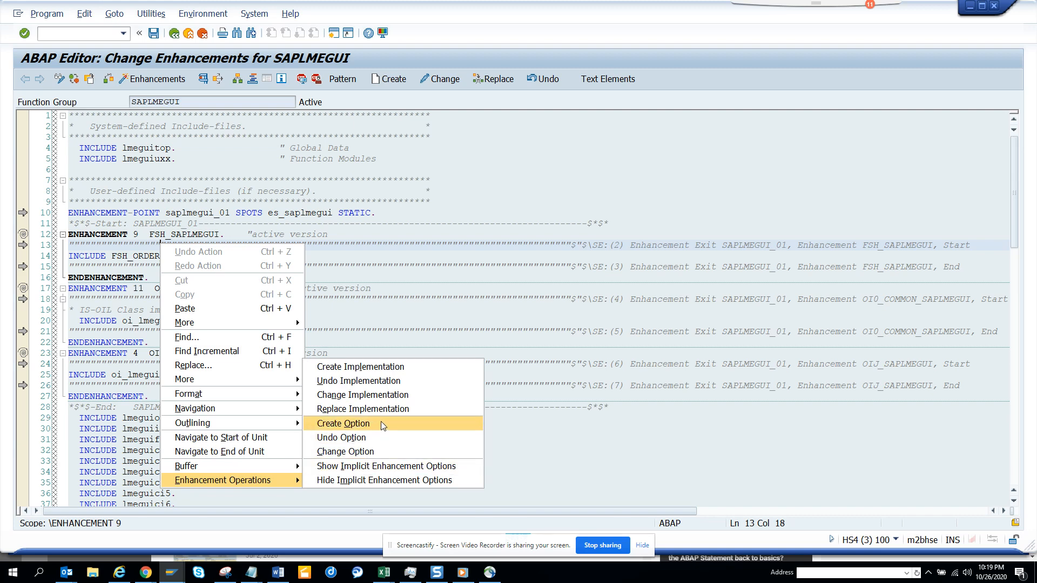
pyautogui.click(342, 424)
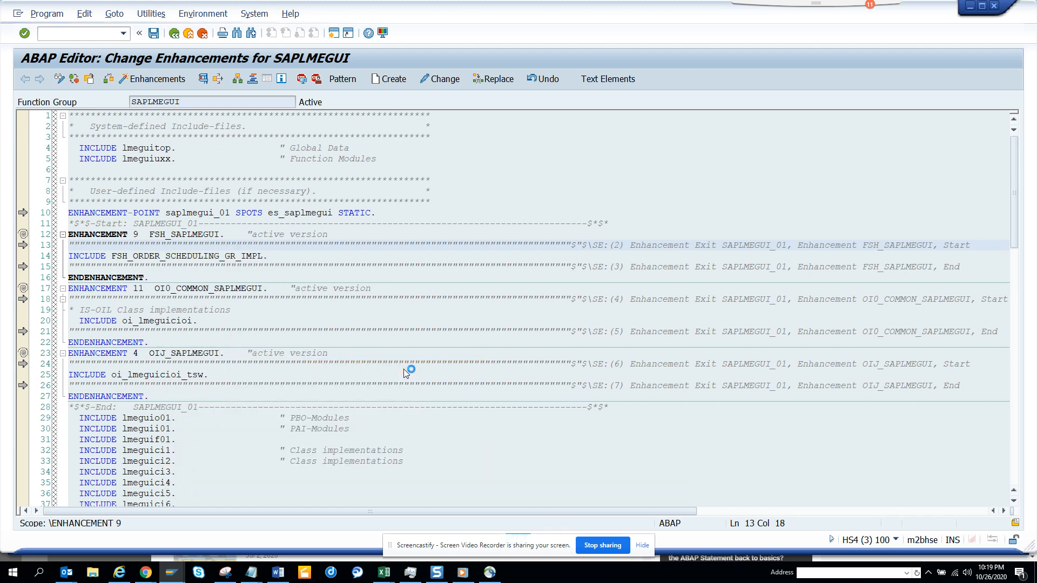
# Start creating a new enhancement implementation from the ABAP Editor toolbar
pyautogui.click(392, 78)
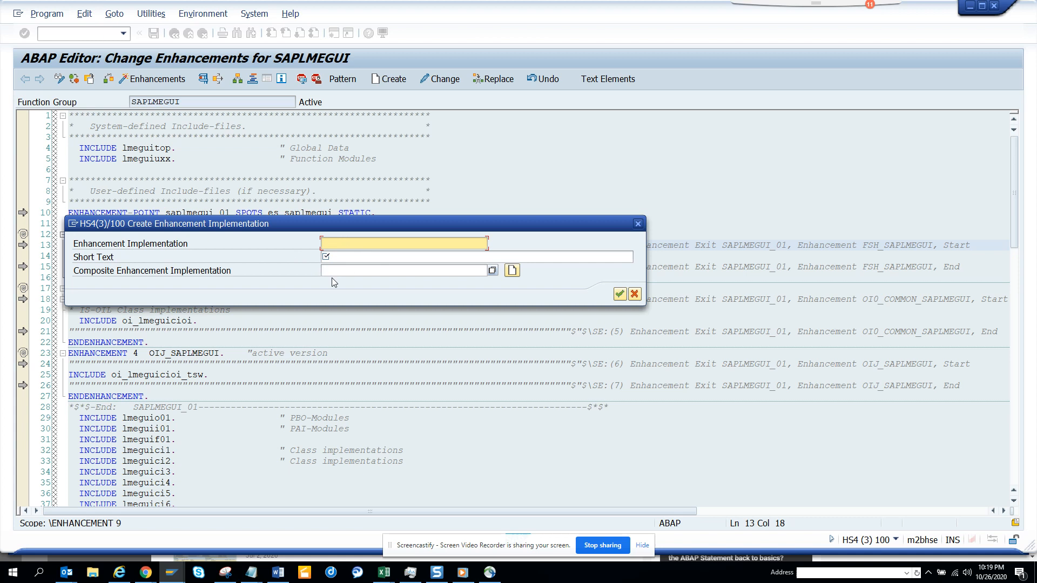
pyautogui.moveTo(589, 278)
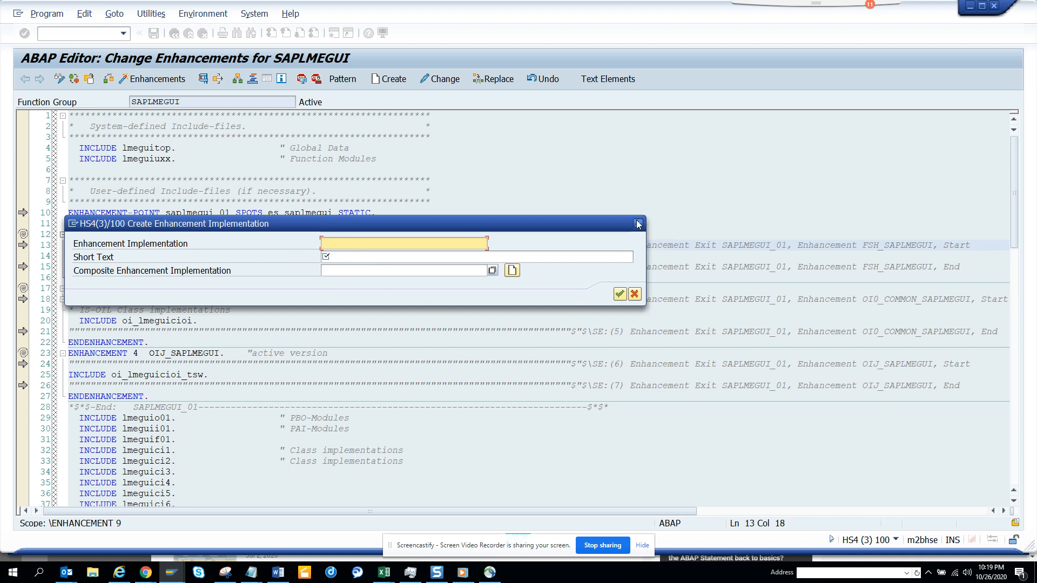
pyautogui.moveTo(636, 223)
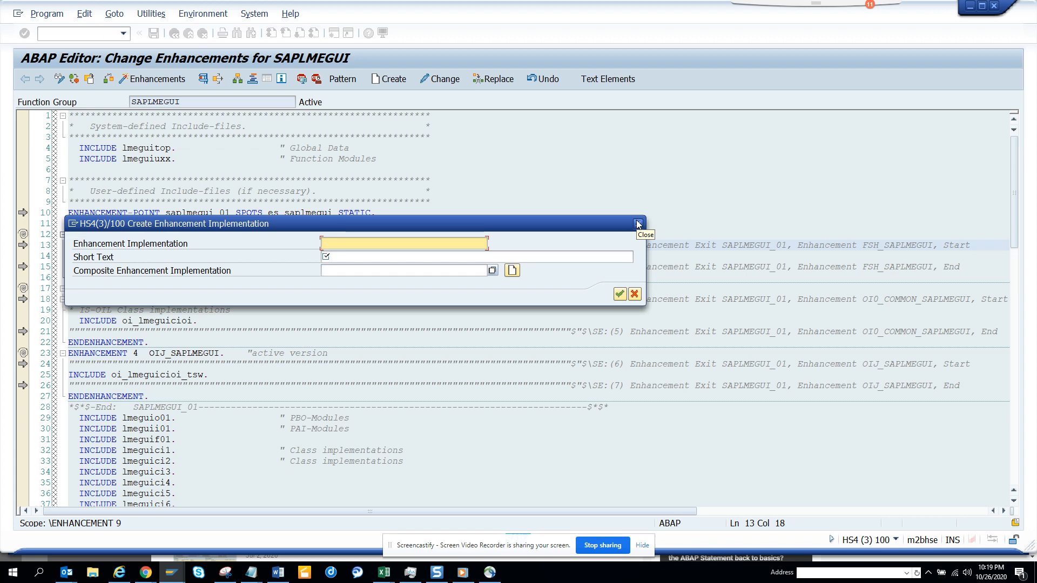